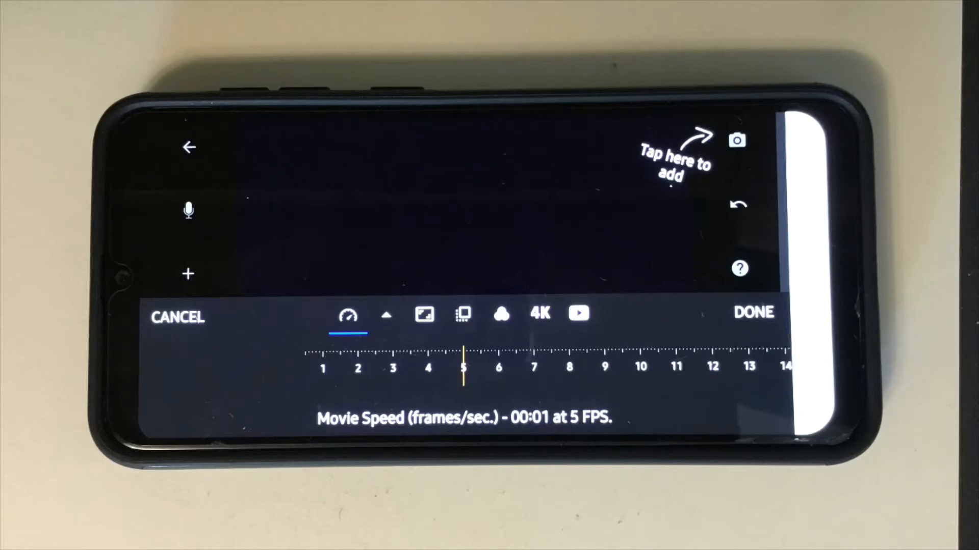
- Review the movie settings: 5 FPS, No Fade, HDTV 16:9 aspect ratio and no filter
left_click(385, 315)
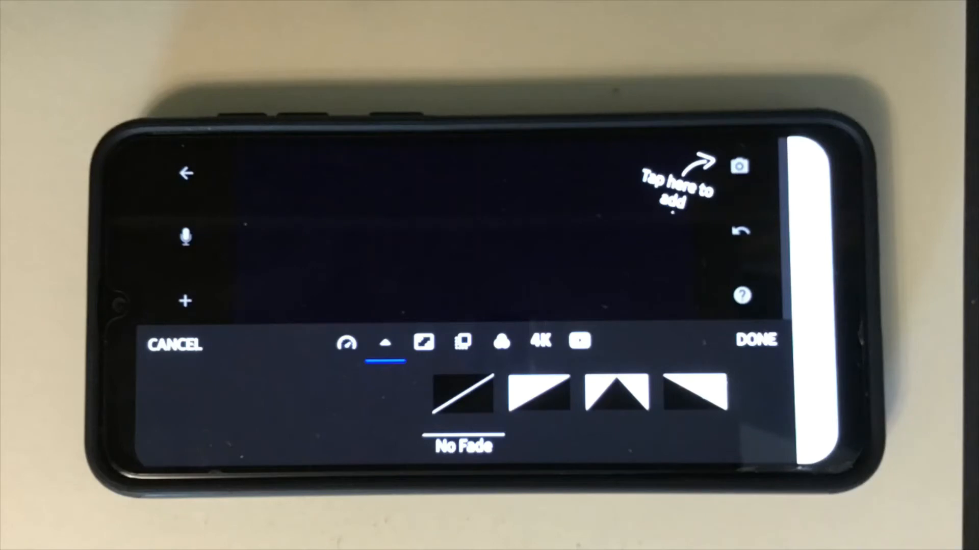
left_click(425, 346)
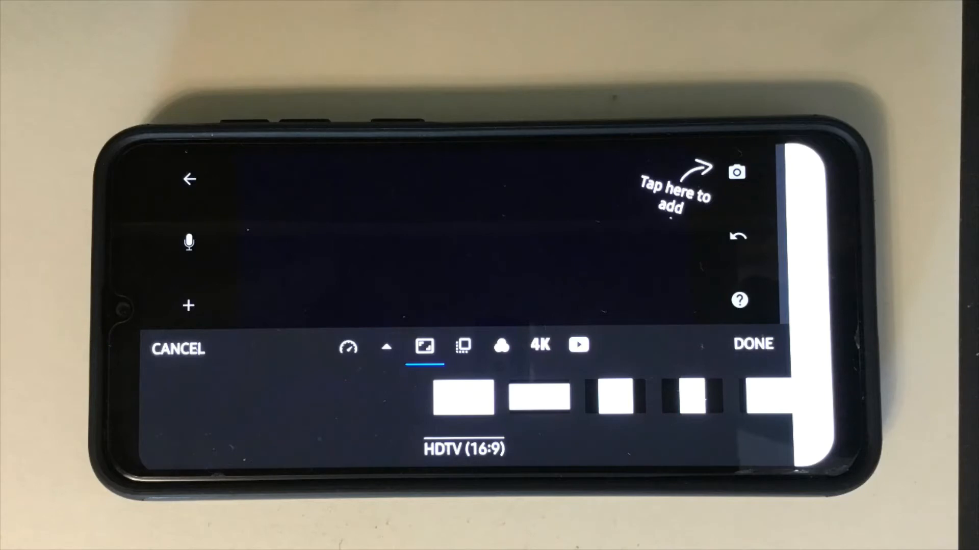
left_click(462, 346)
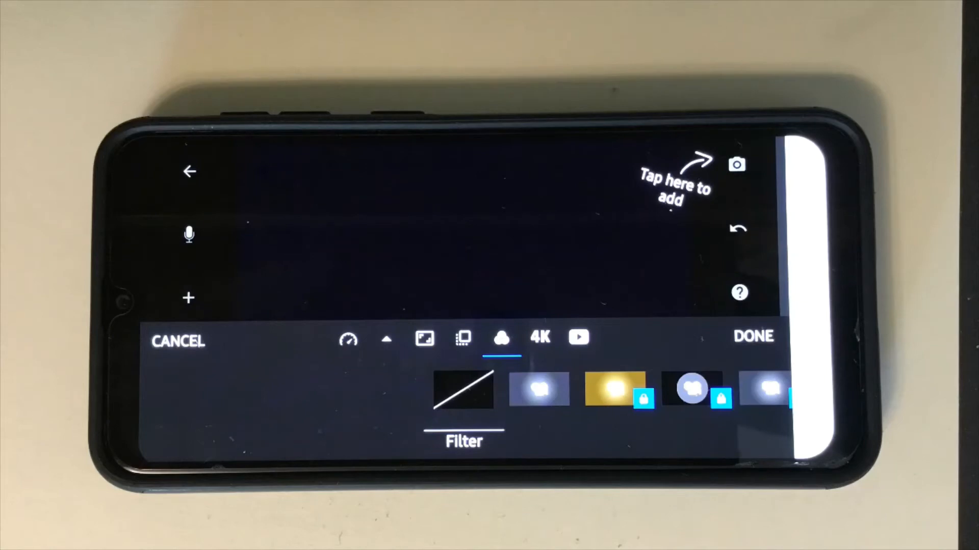
left_click(538, 339)
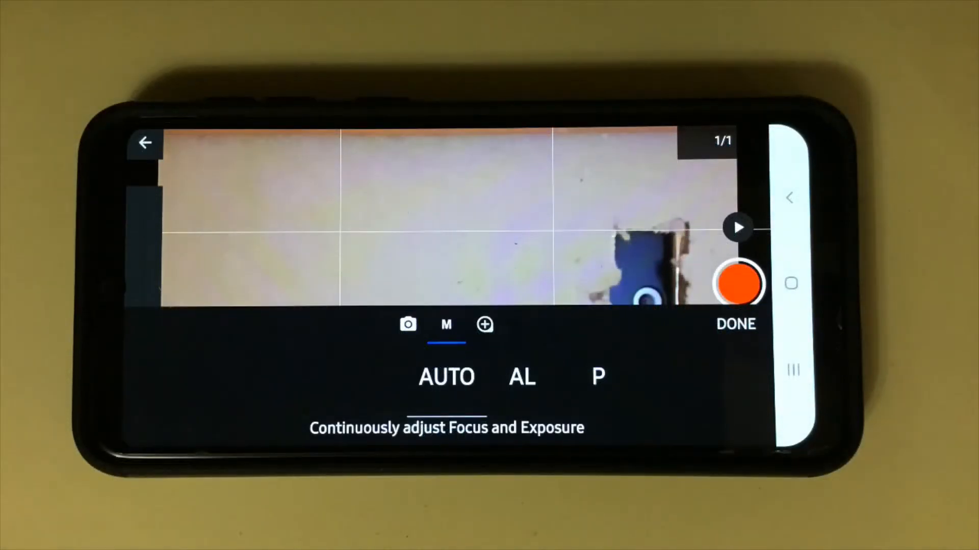
- Keep focus and exposure on AUTO and leave the camera zoom at 1.0x
left_click(485, 324)
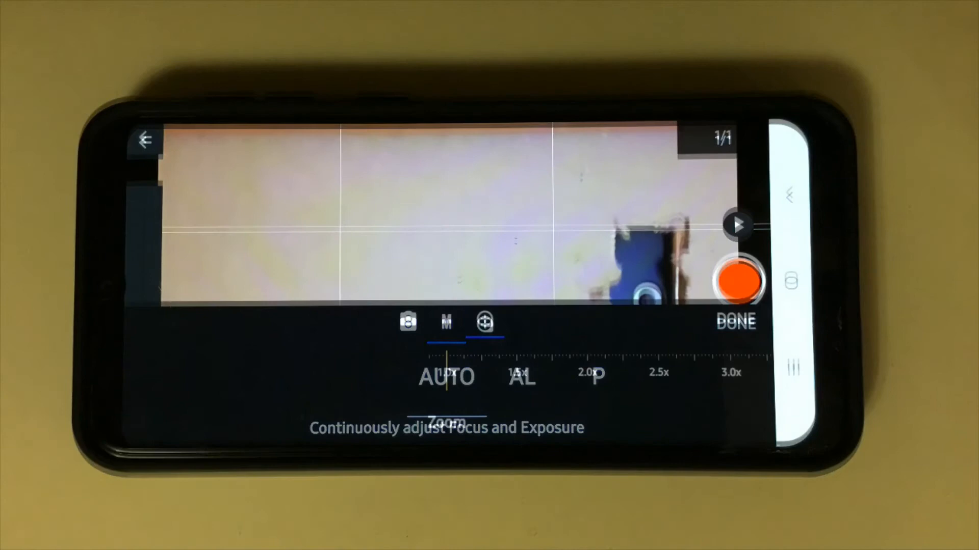
left_click(485, 320)
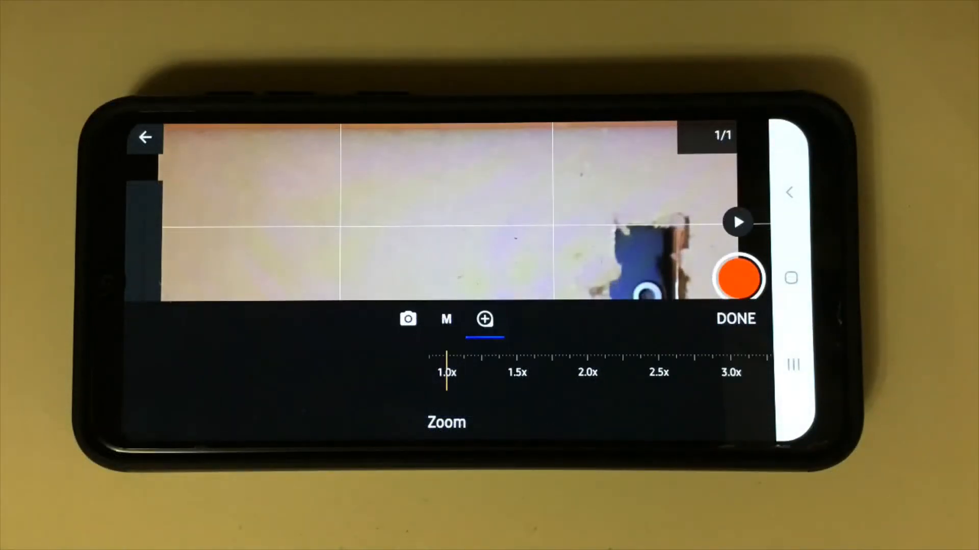
left_click(735, 319)
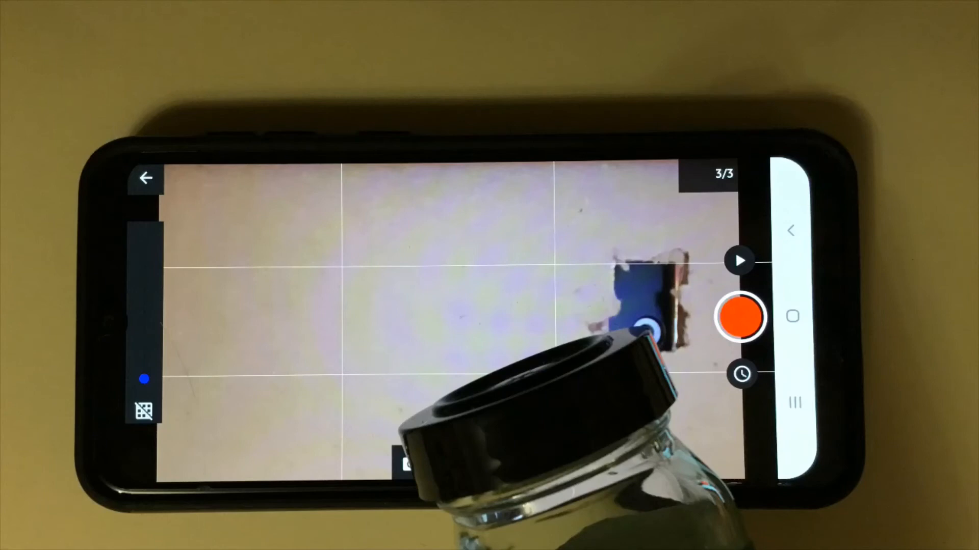
- Capture the last frame of the moving jar and play the ten-frame sequence back
left_click(740, 318)
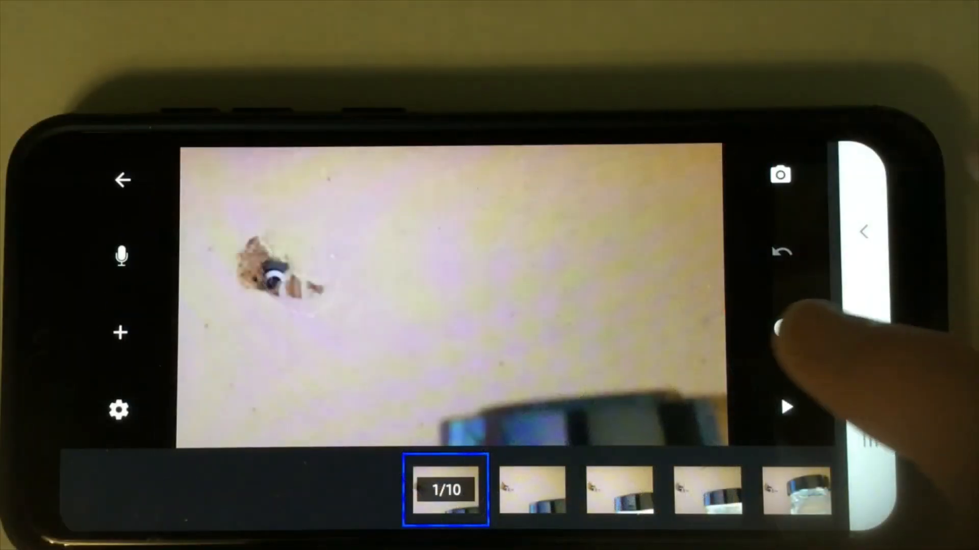
left_click(785, 407)
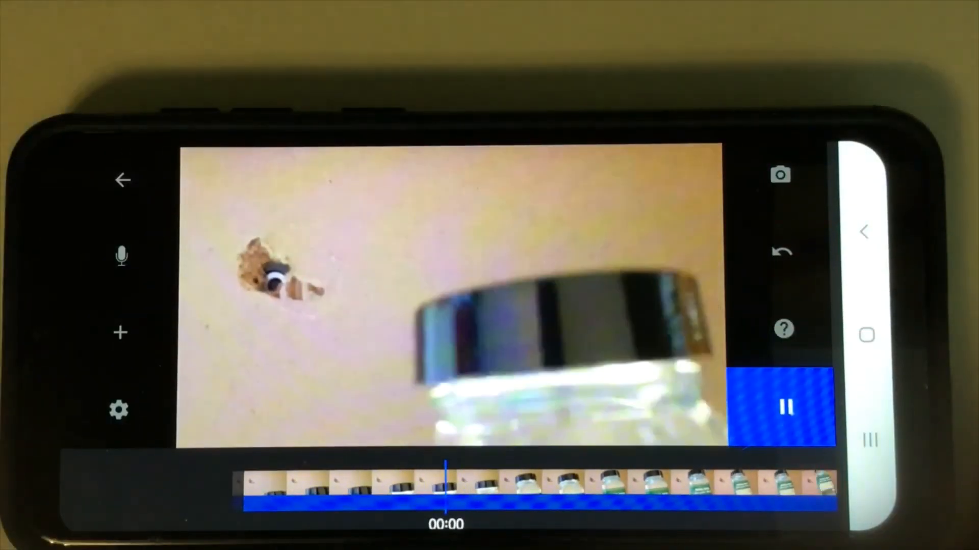